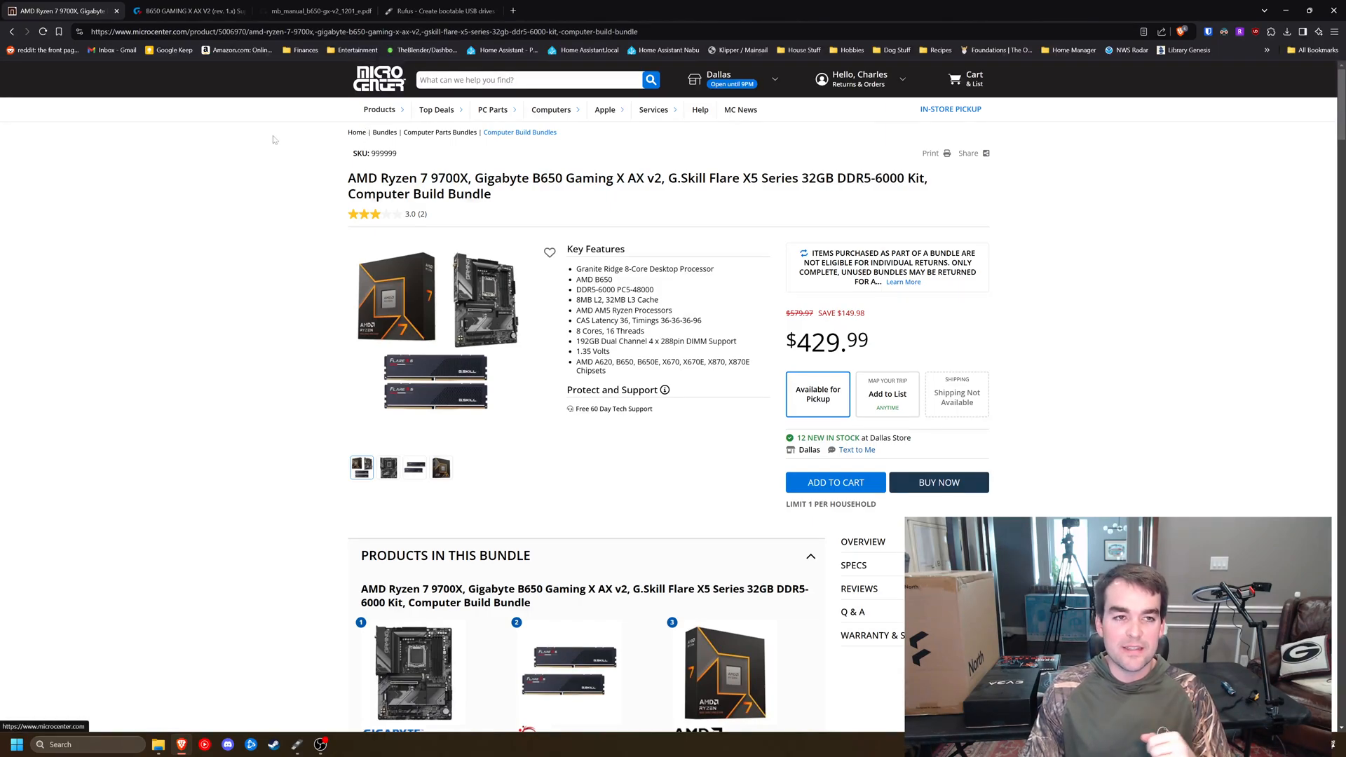
# - Show the CPU support list for the B650 GAMING X AX V2 board
pyautogui.click(185, 10)
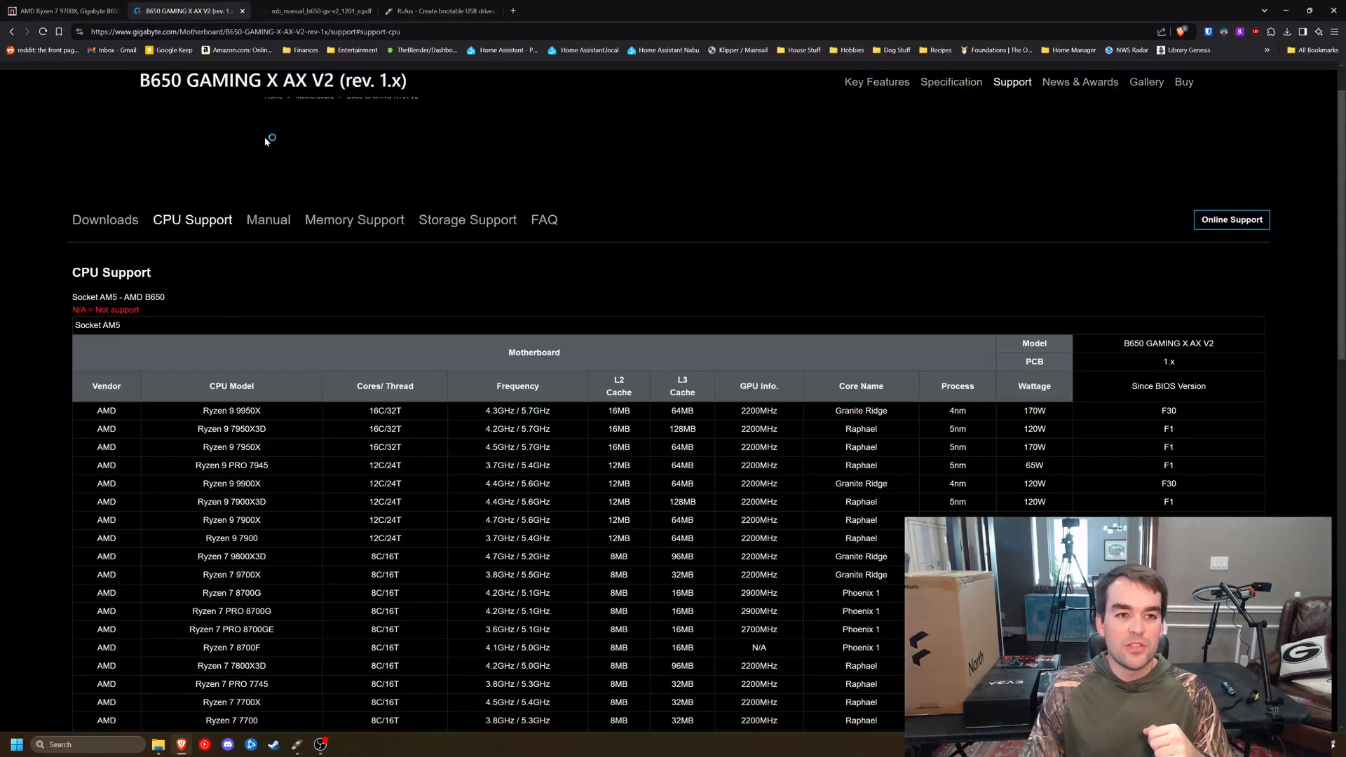
pyautogui.moveTo(345, 177)
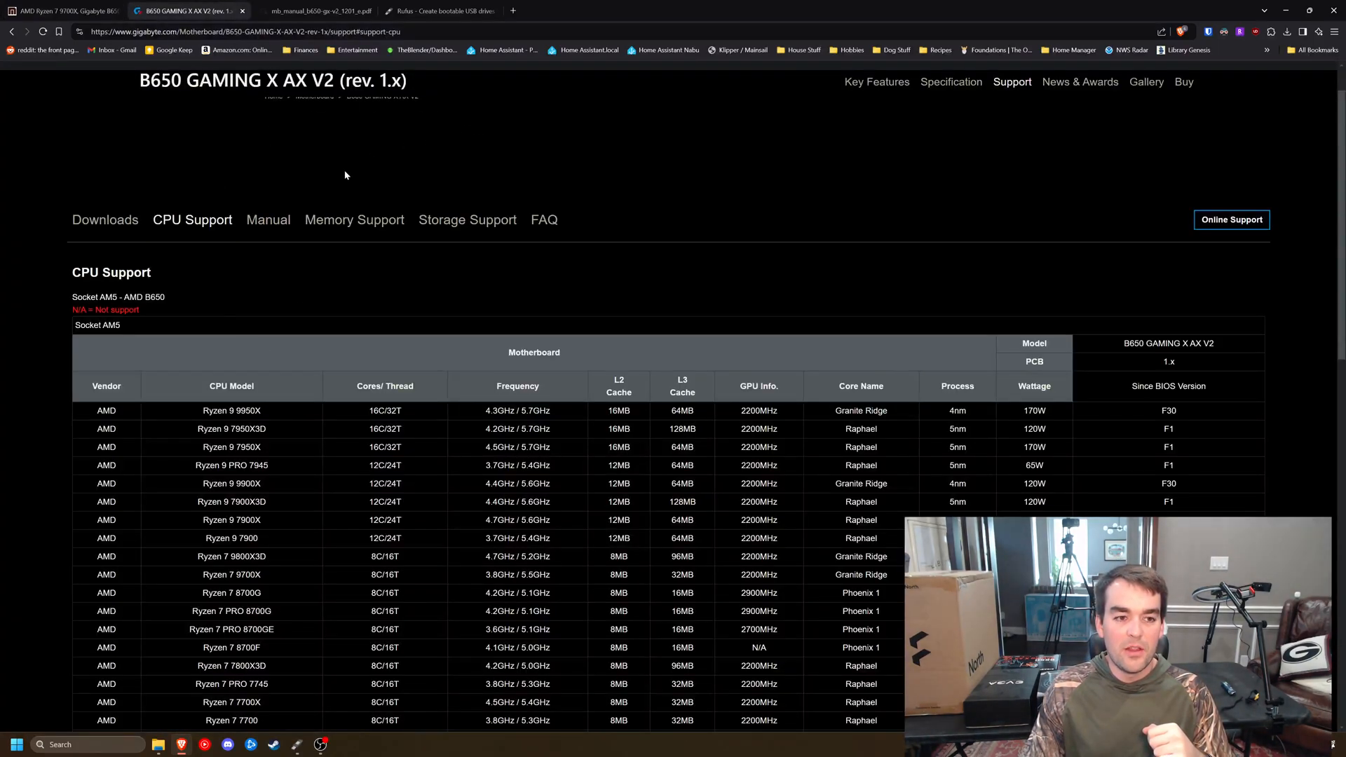
pyautogui.moveTo(143, 580)
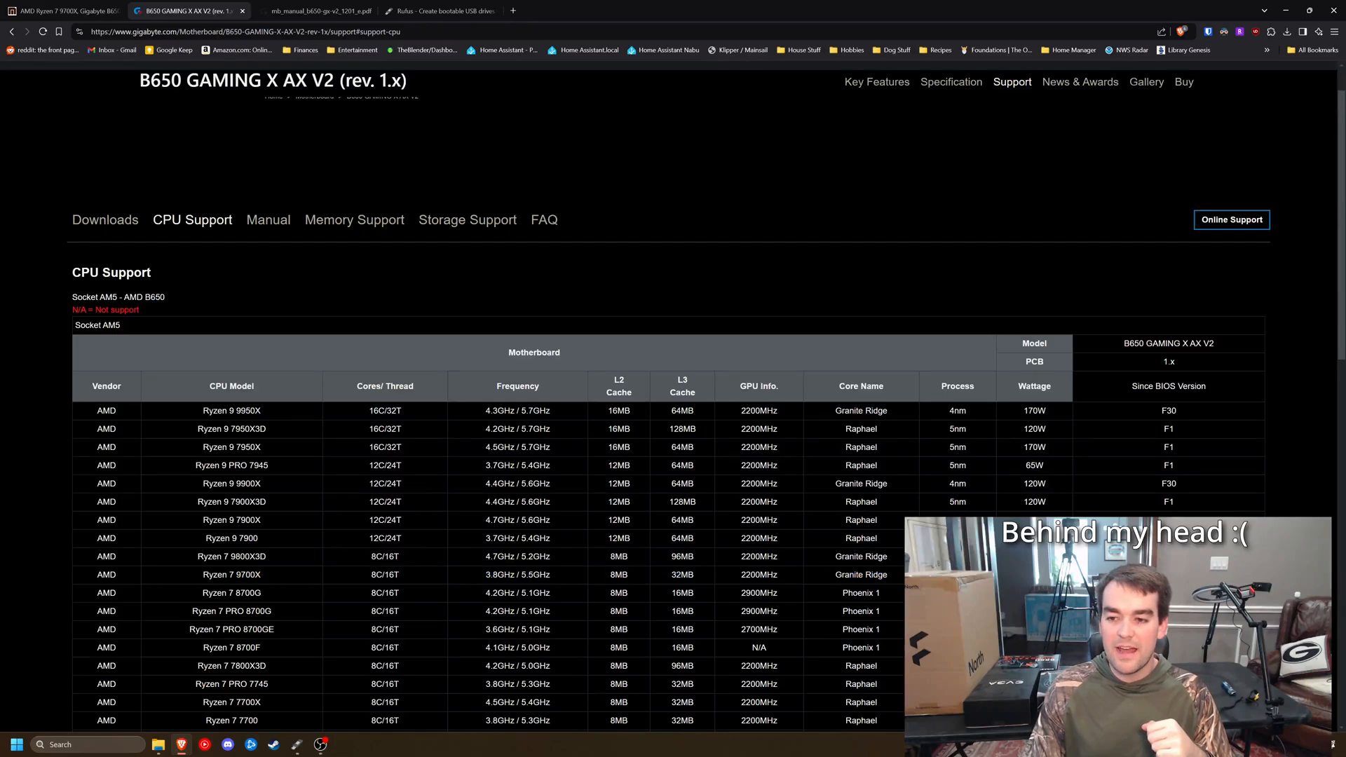
pyautogui.moveTo(584, 384)
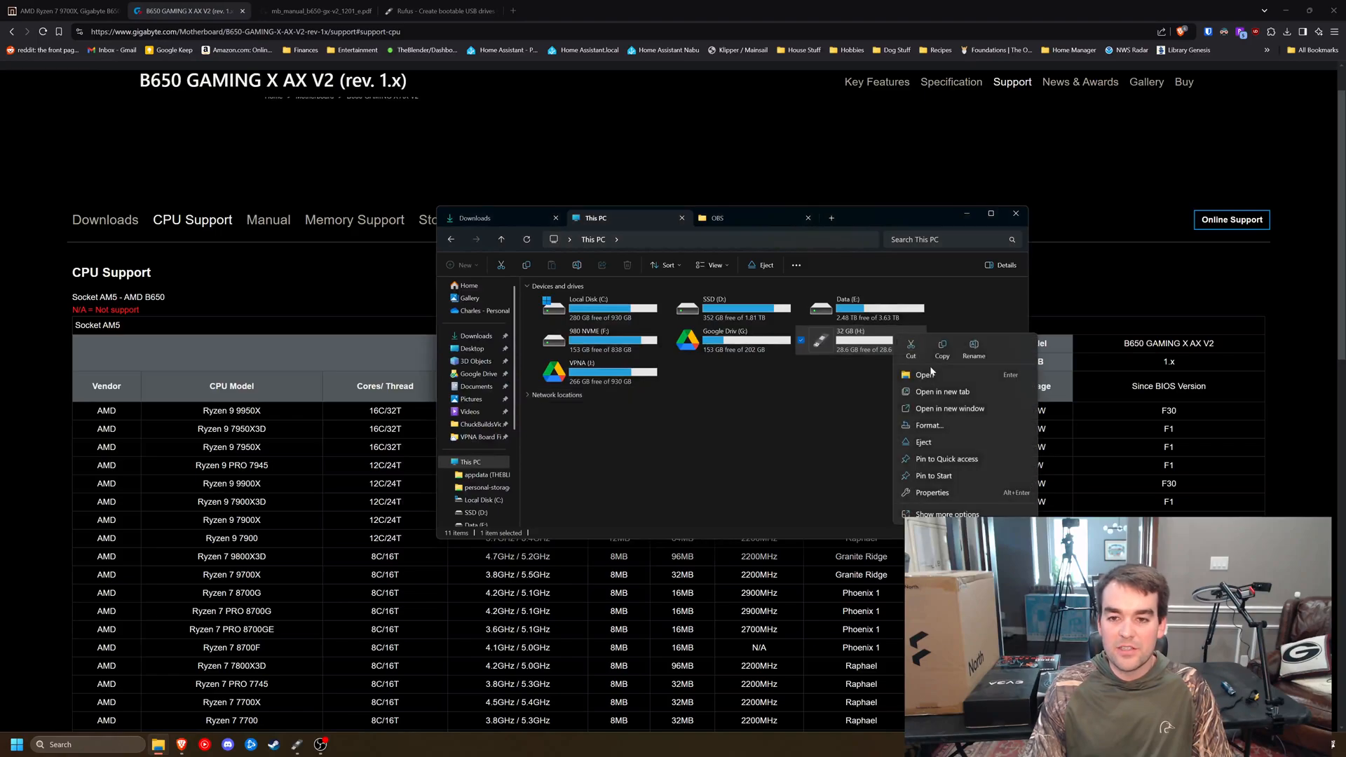
pyautogui.click(928, 425)
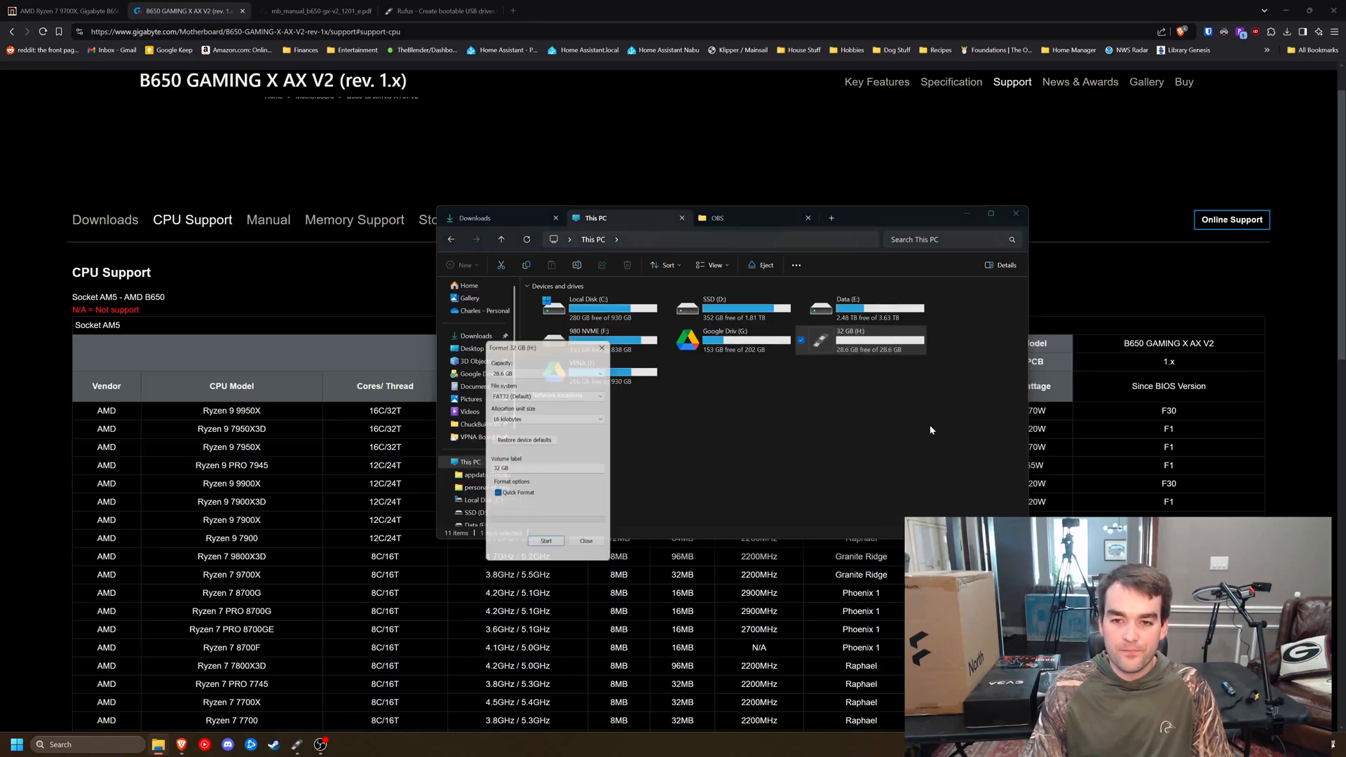
pyautogui.click(550, 393)
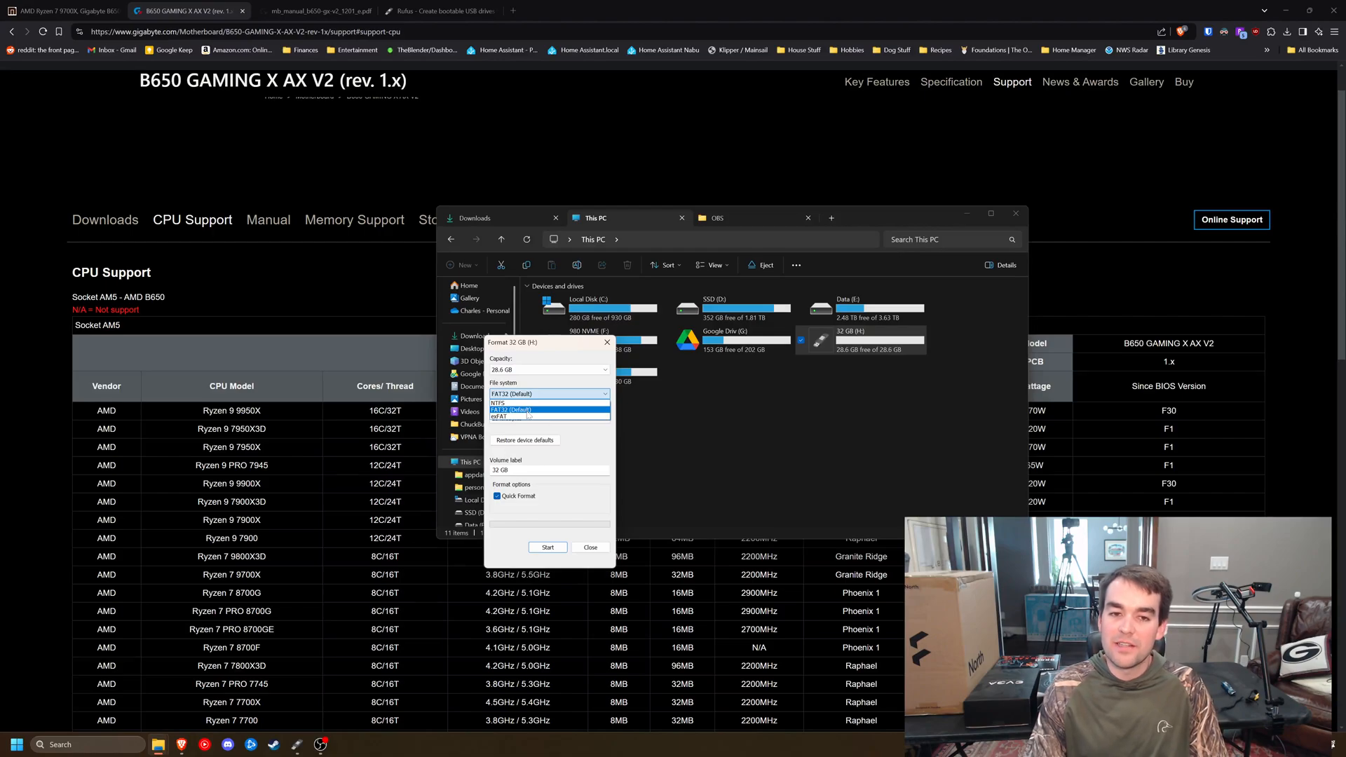
pyautogui.click(548, 410)
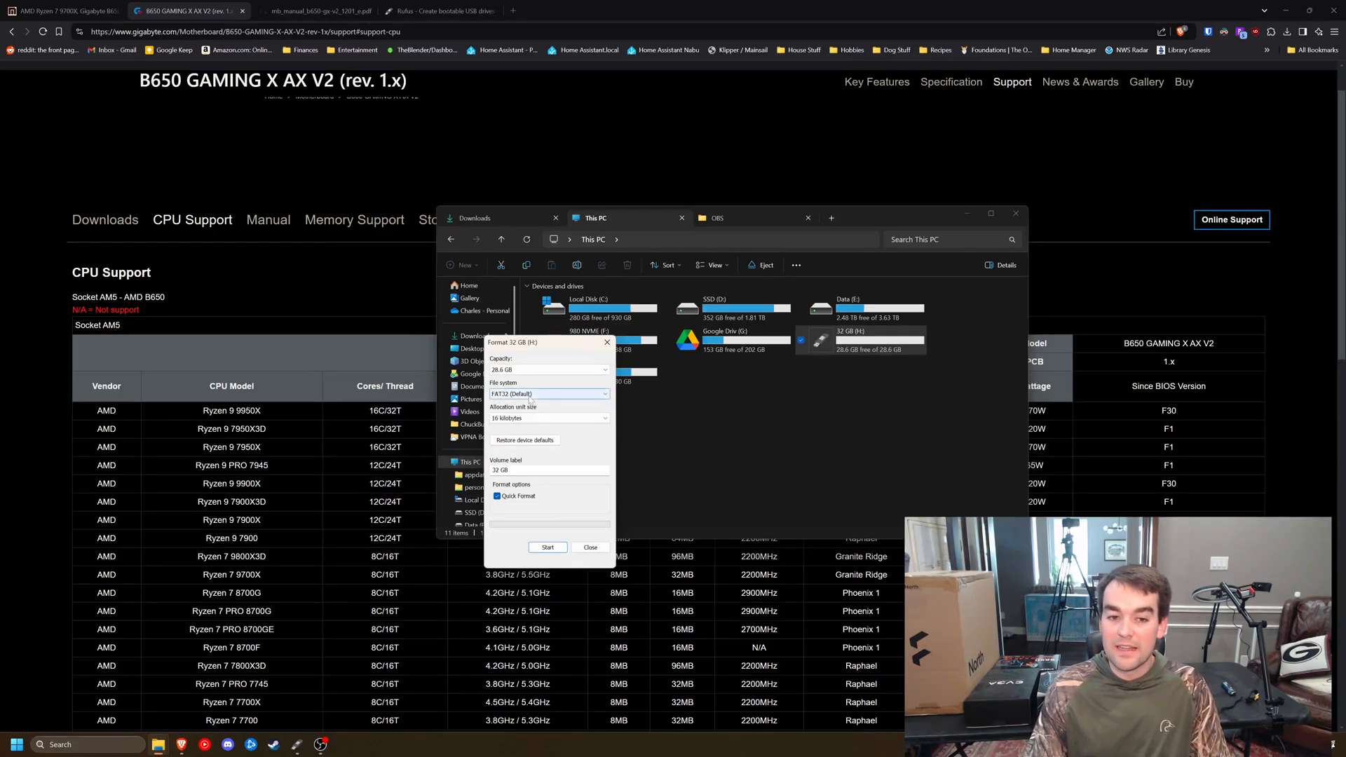
pyautogui.click(590, 547)
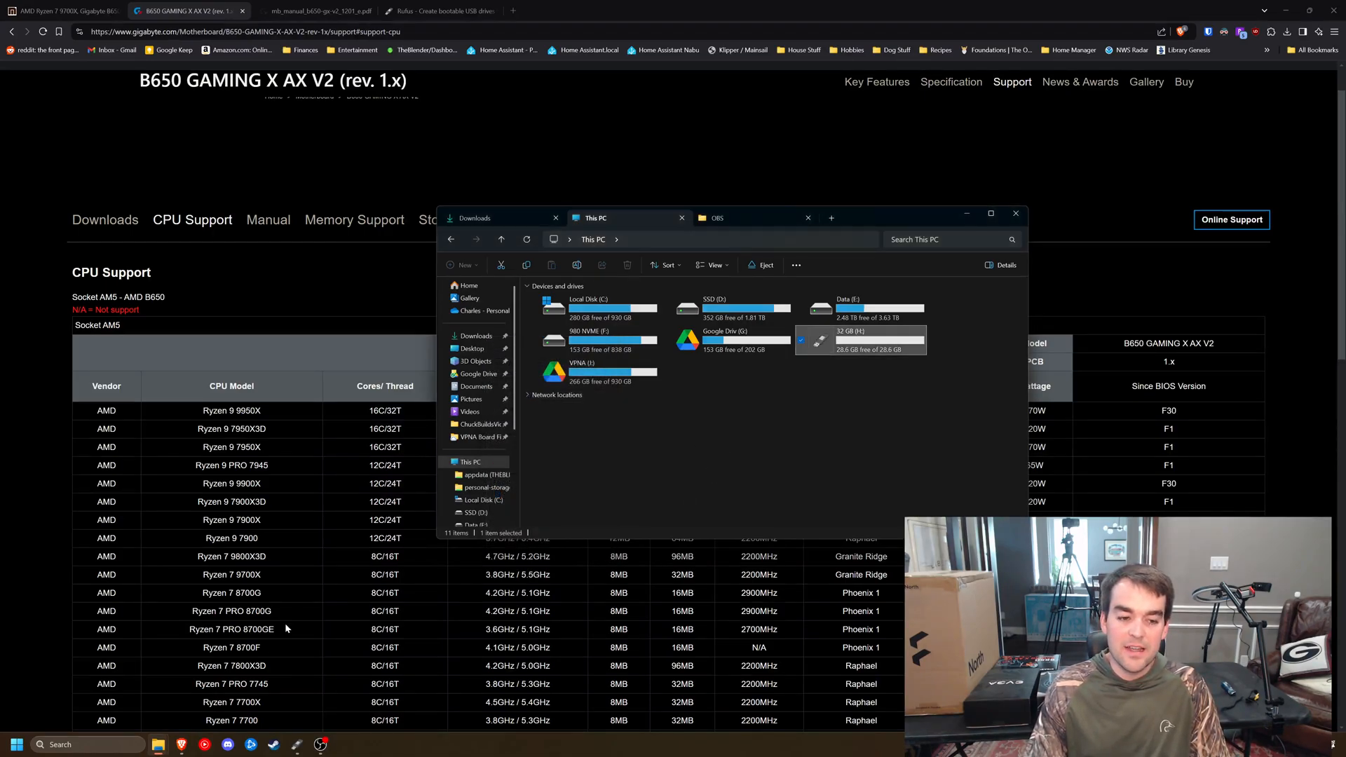
# - Format the 32 GB drive as Non bootable FAT32 and confirm the data-erase warning
pyautogui.click(441, 10)
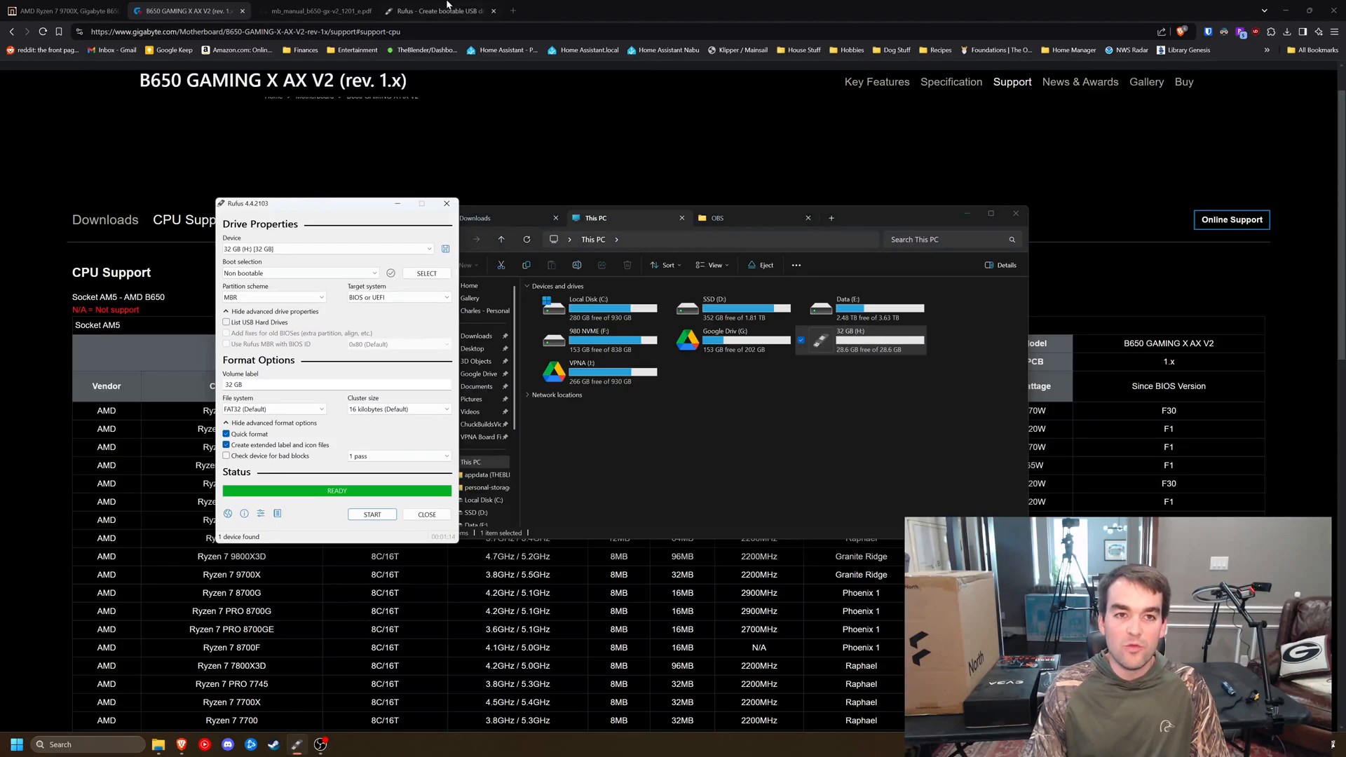
pyautogui.click(437, 10)
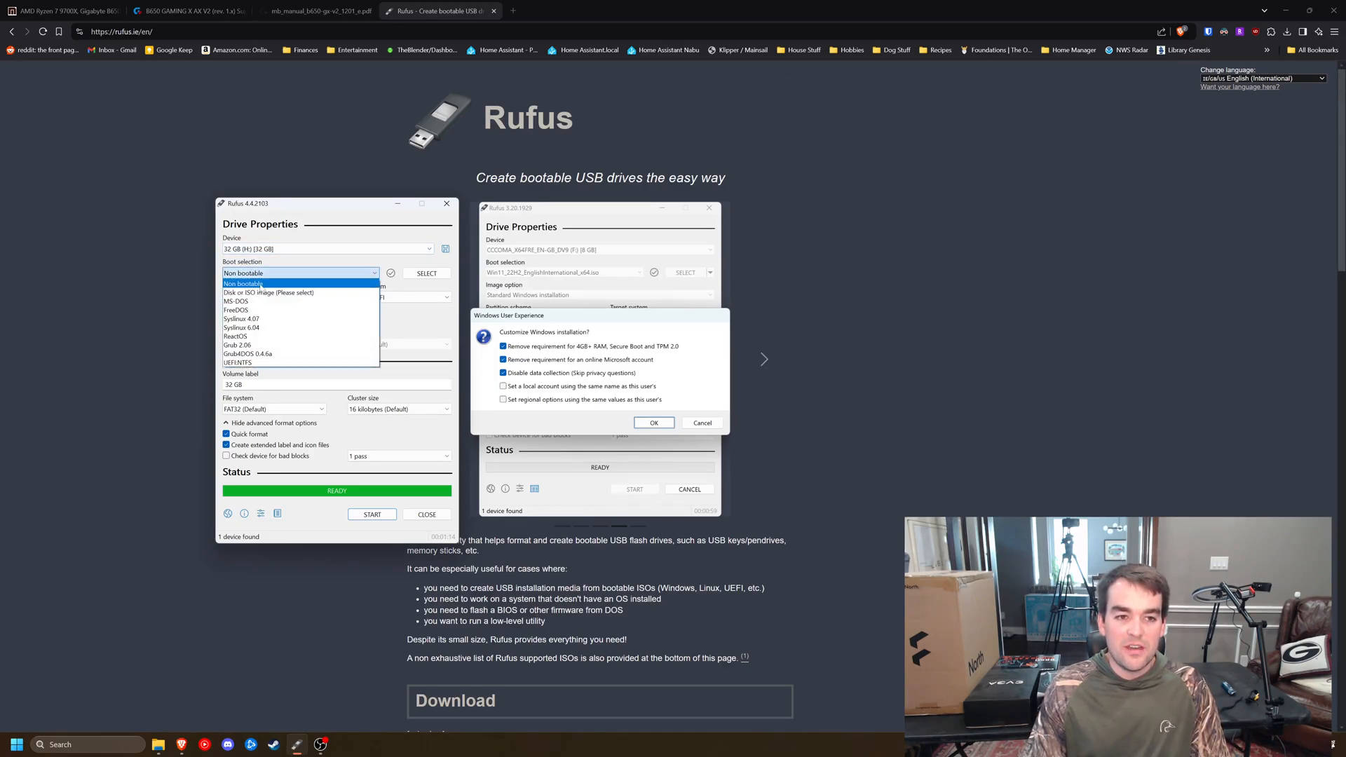
pyautogui.click(242, 283)
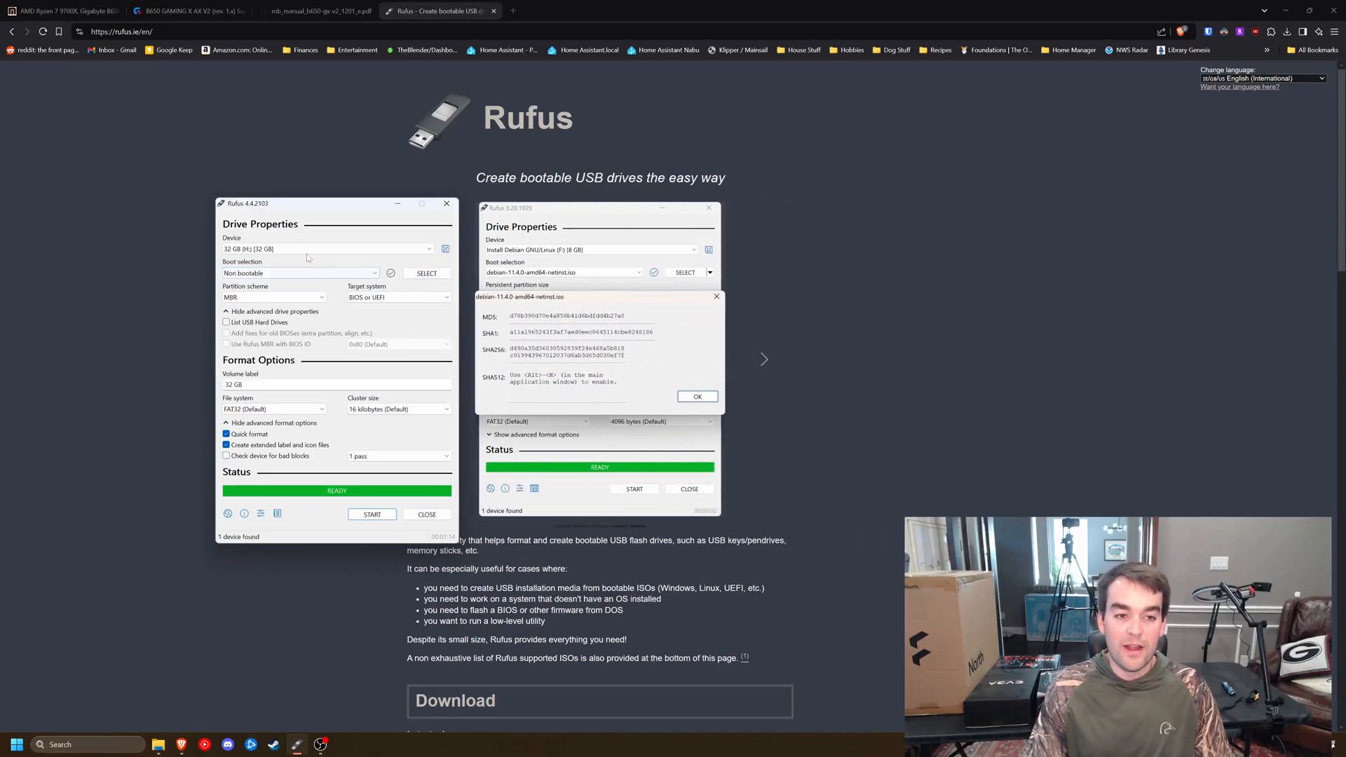
pyautogui.click(273, 408)
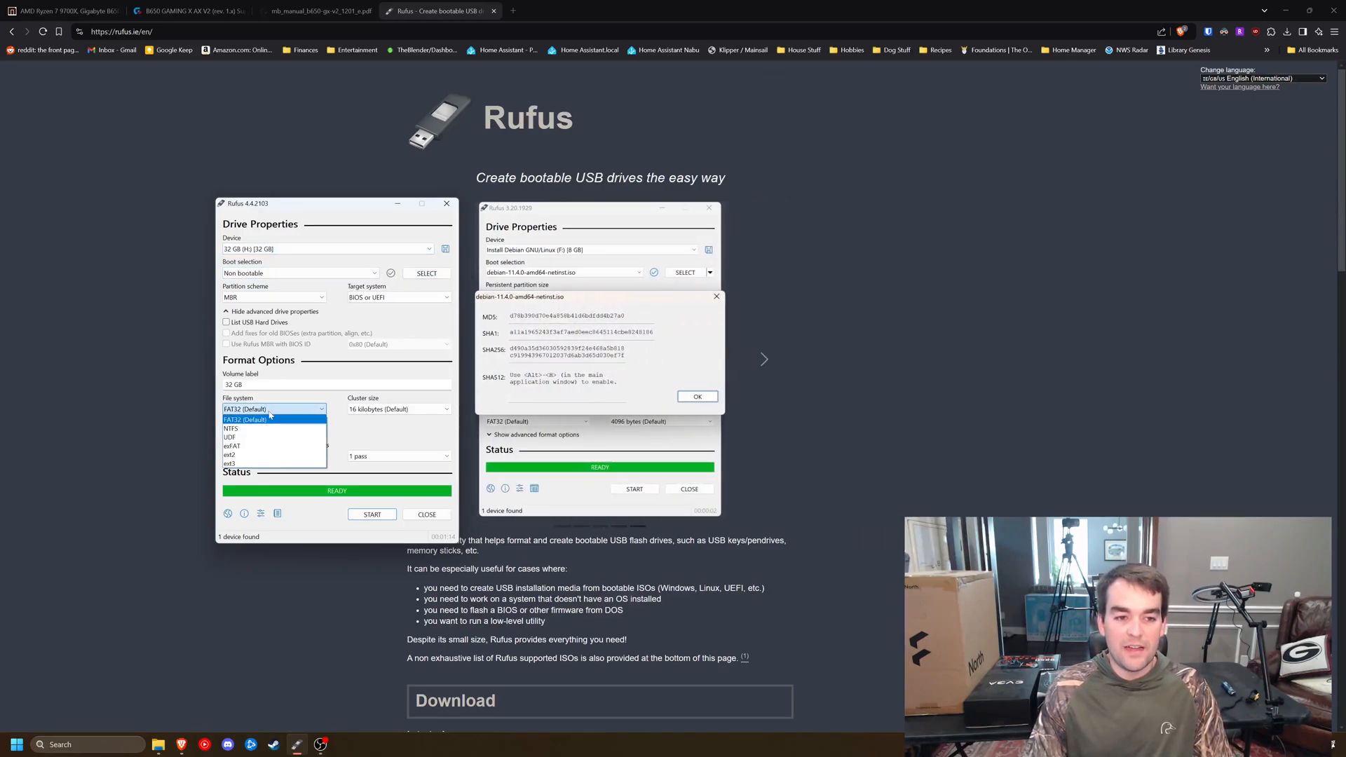
pyautogui.click(244, 419)
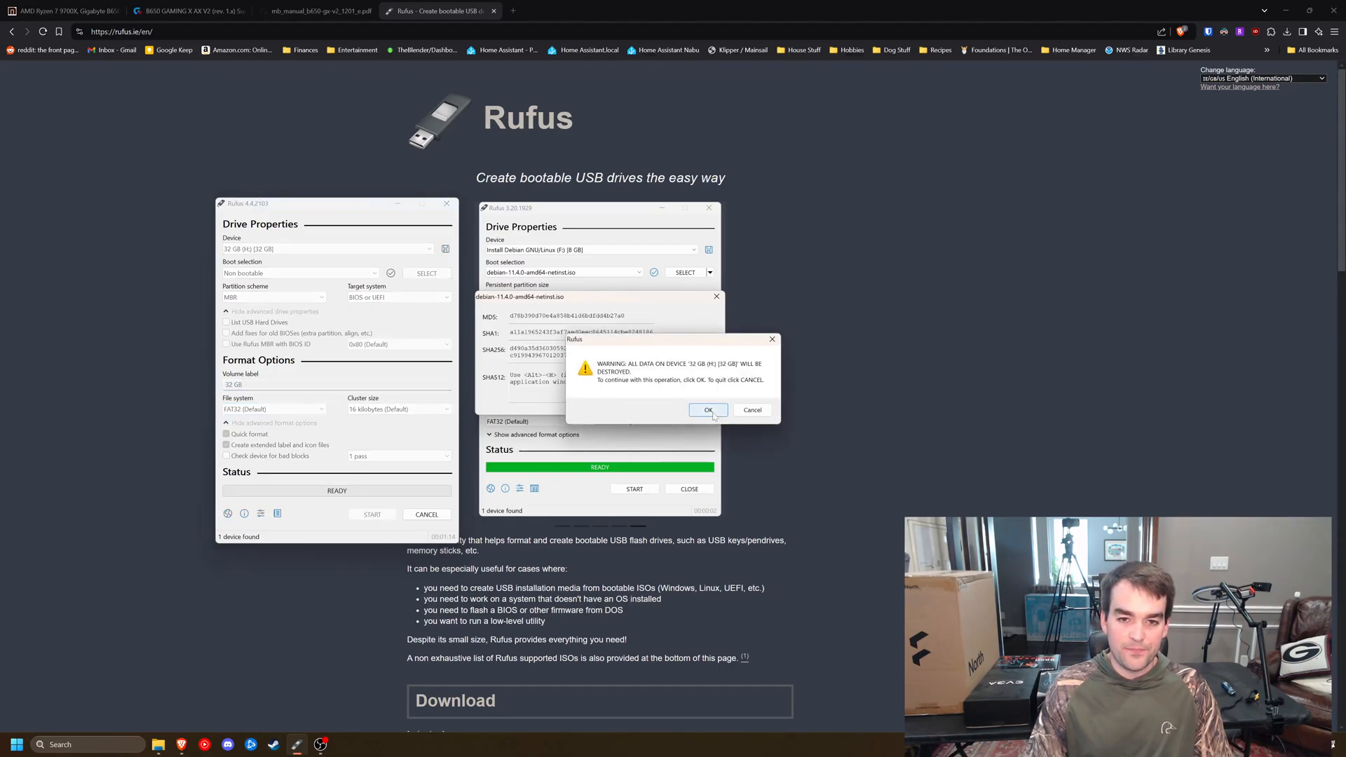
pyautogui.click(185, 10)
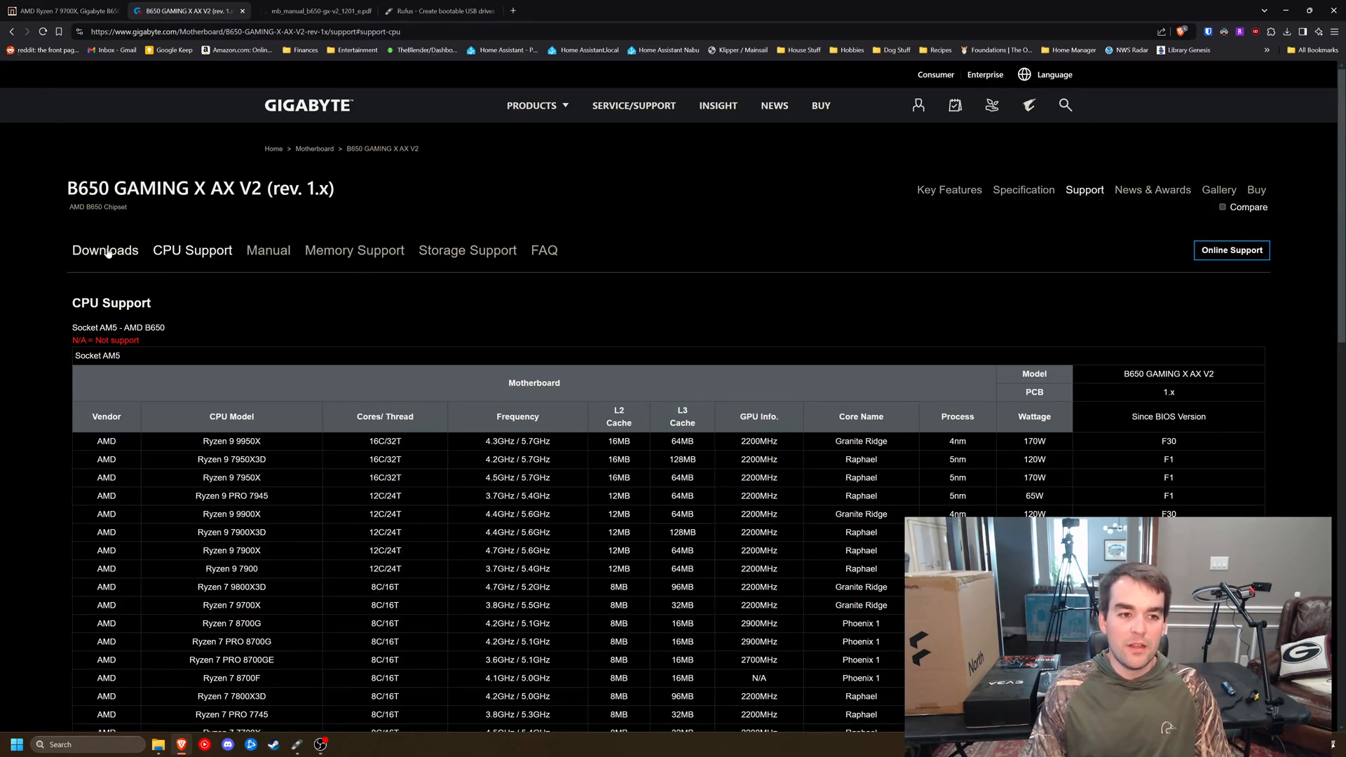
# - Download the F32e BIOS zip from the board's Downloads BIOS list and save it
pyautogui.click(105, 250)
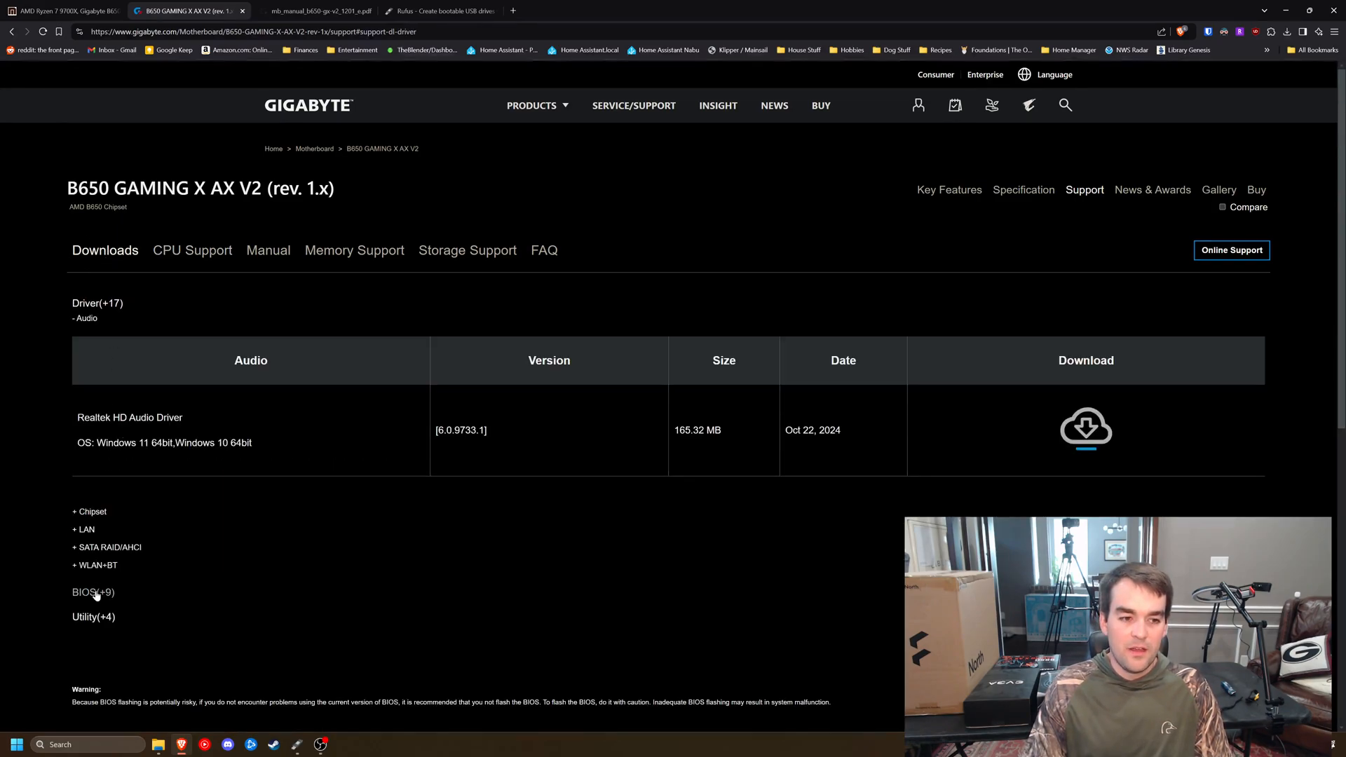
pyautogui.click(93, 592)
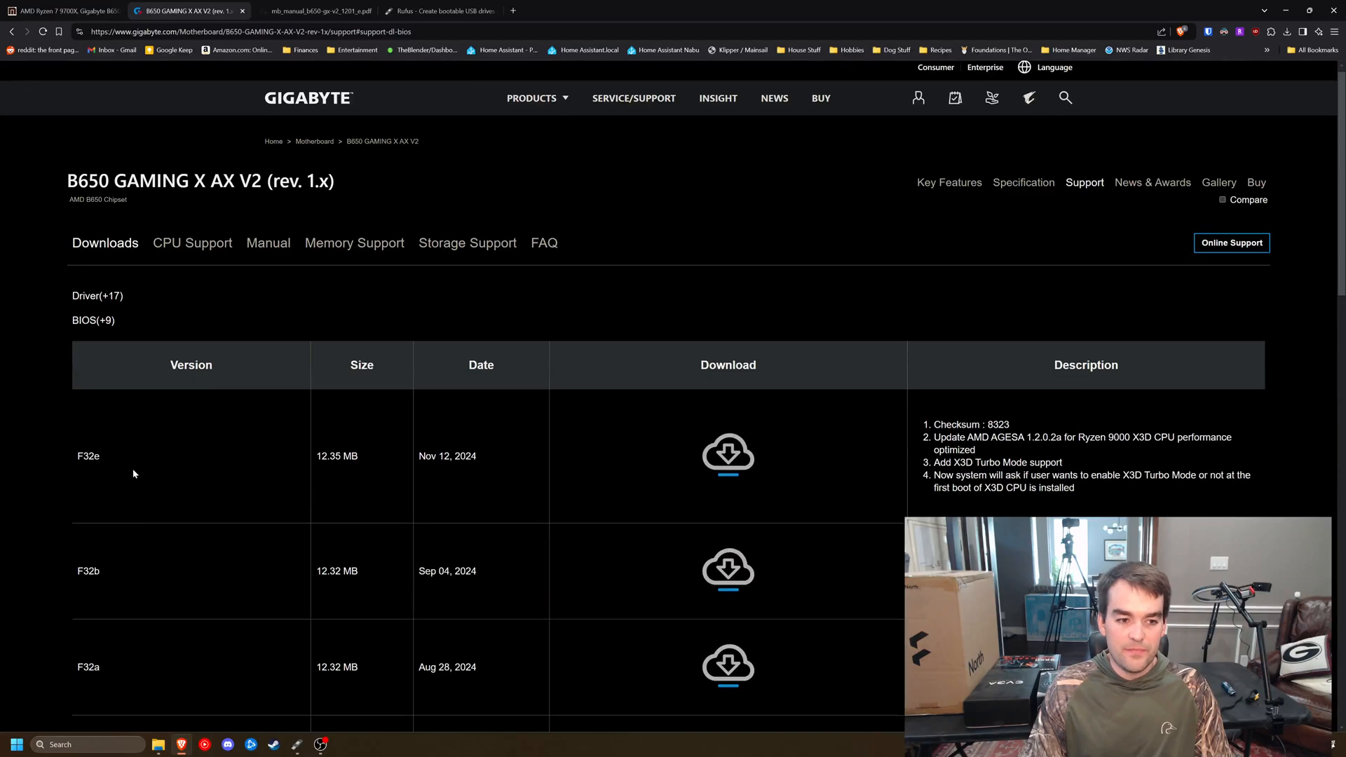
pyautogui.scroll(-3)
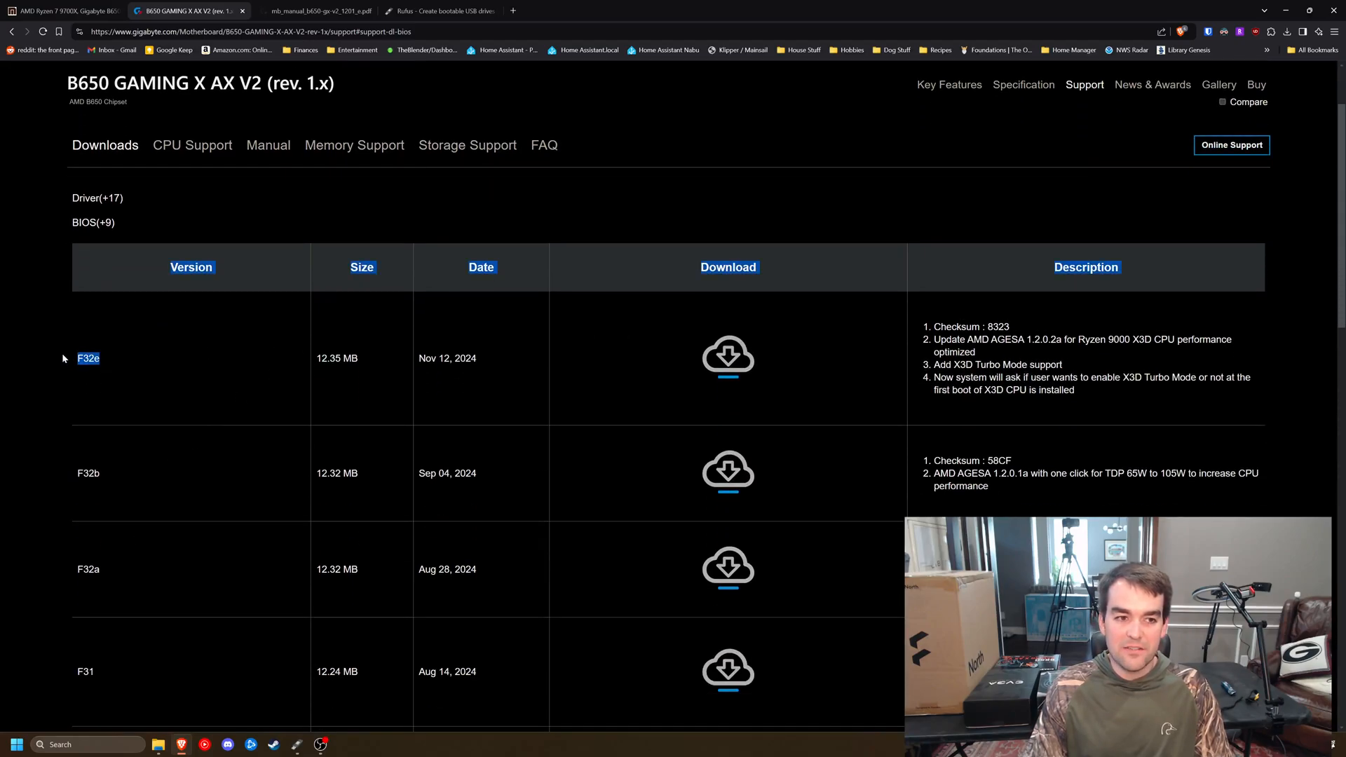
pyautogui.scroll(-3)
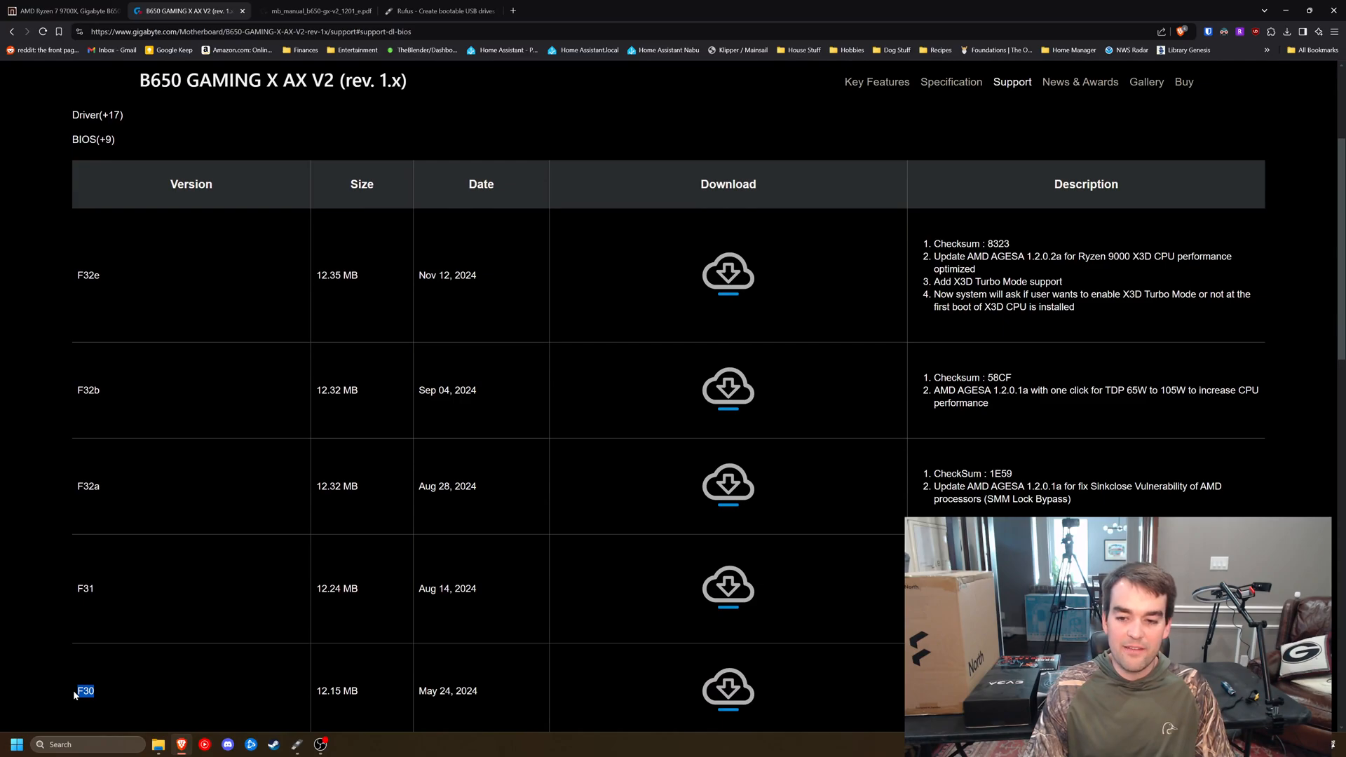
pyautogui.scroll(3)
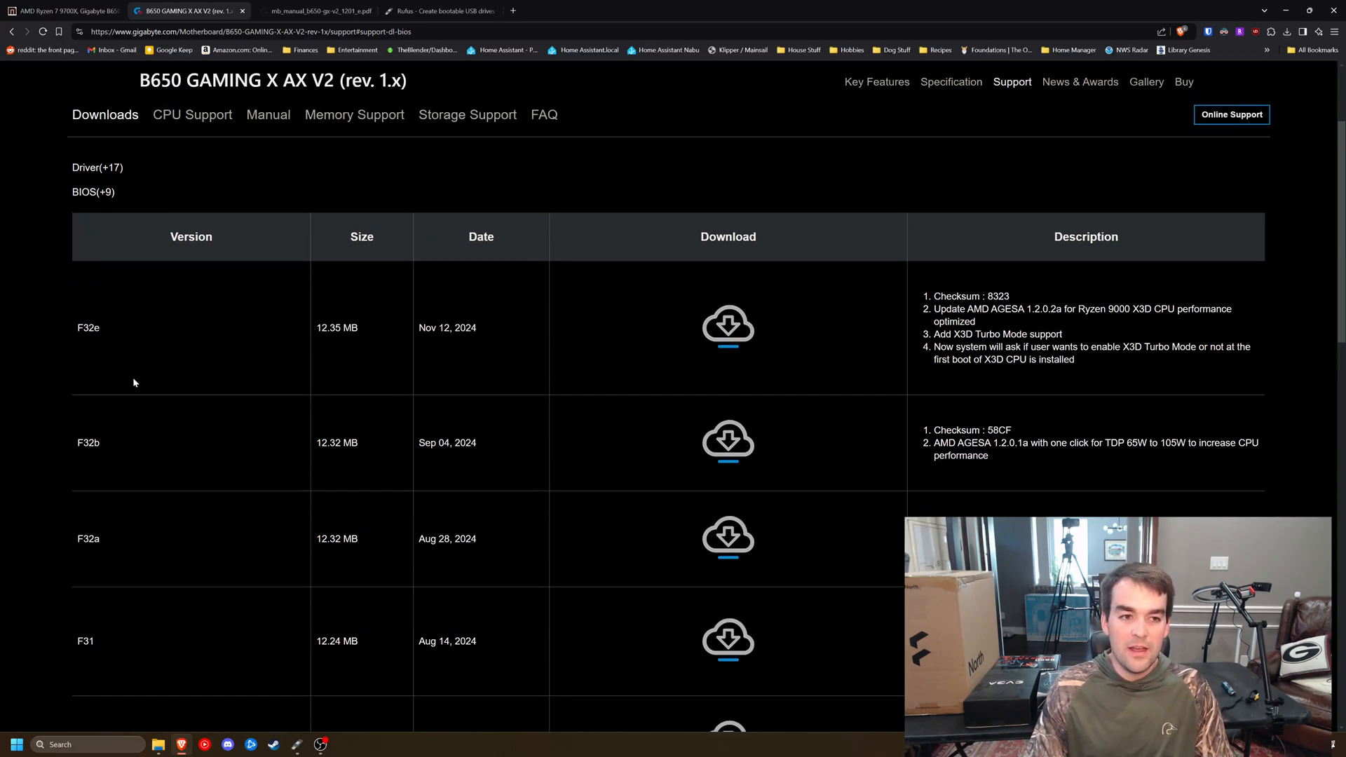
pyautogui.moveTo(727, 326)
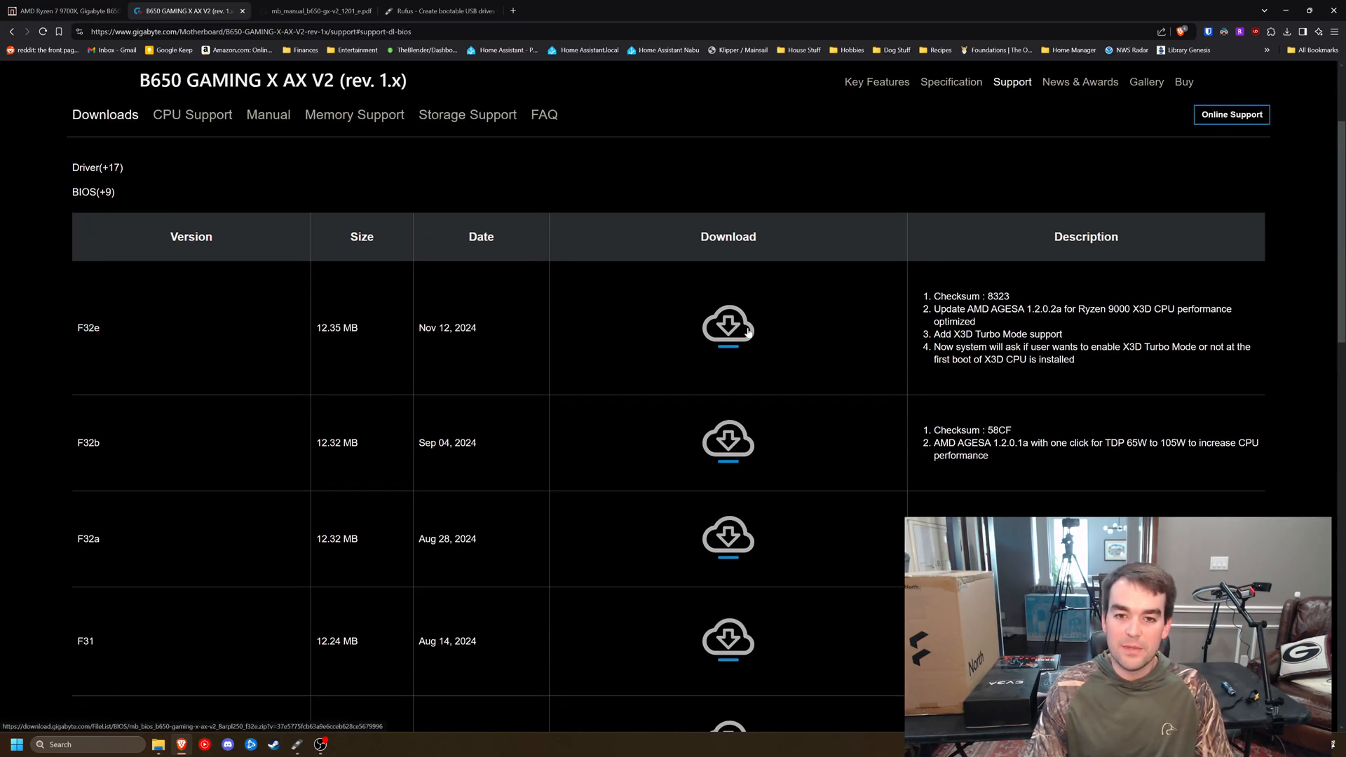
pyautogui.click(728, 327)
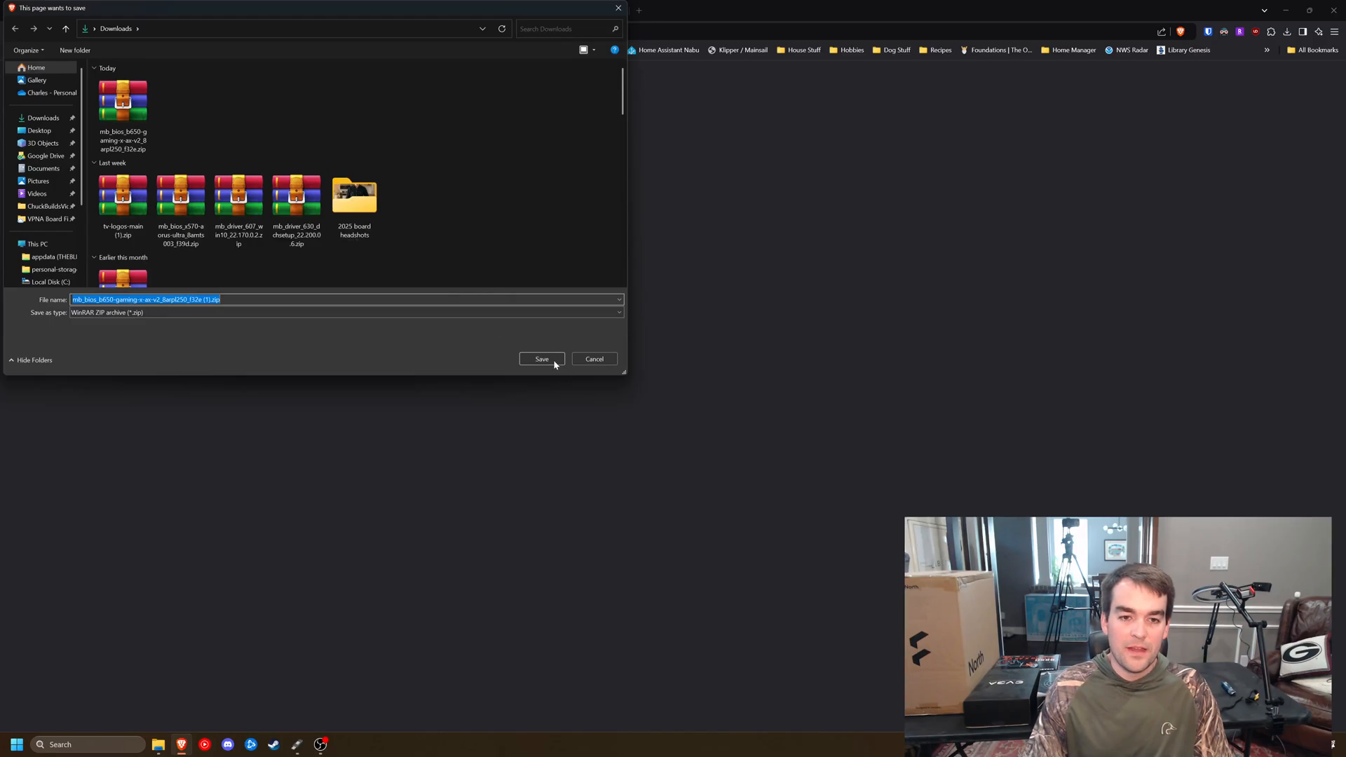
pyautogui.click(542, 359)
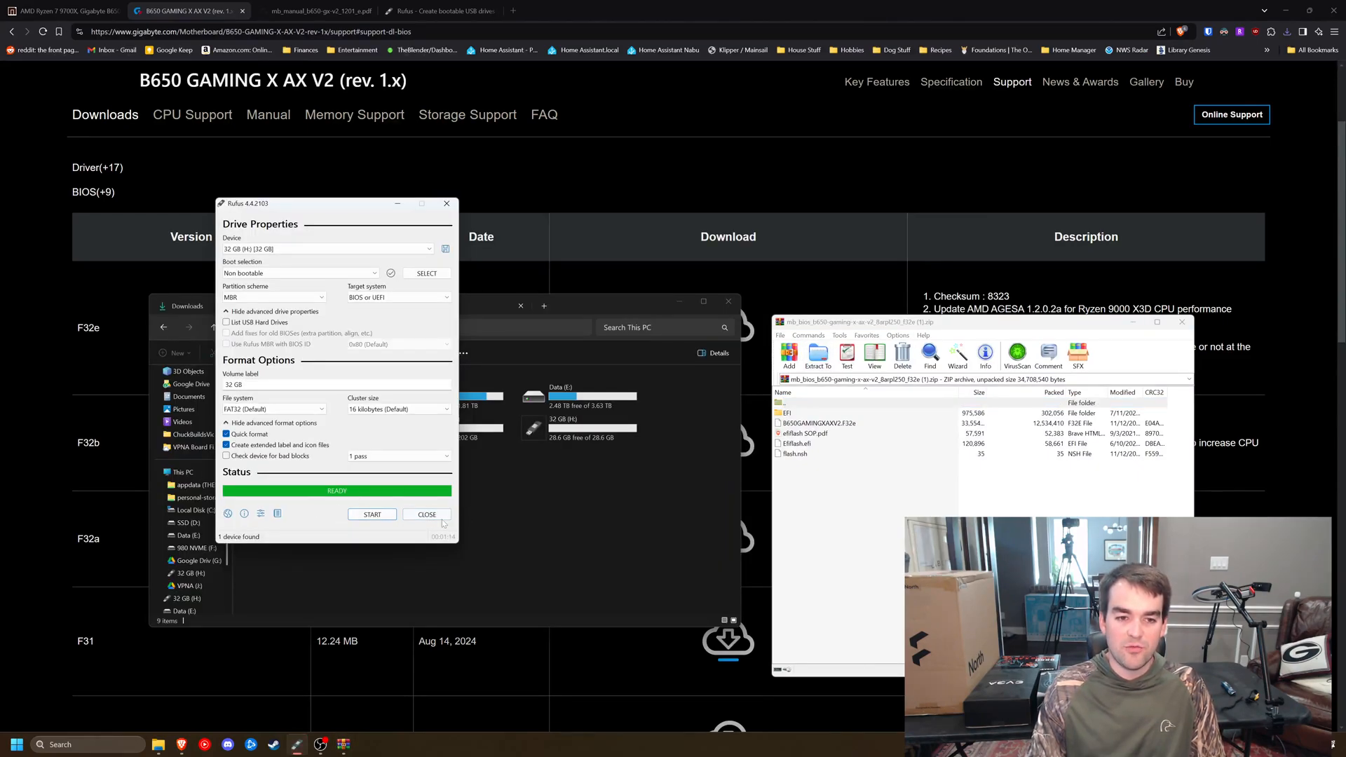
# - Copy the extracted F32e BIOS files onto drive H: and rename the BIOS file to gigabyte.bin
pyautogui.click(427, 515)
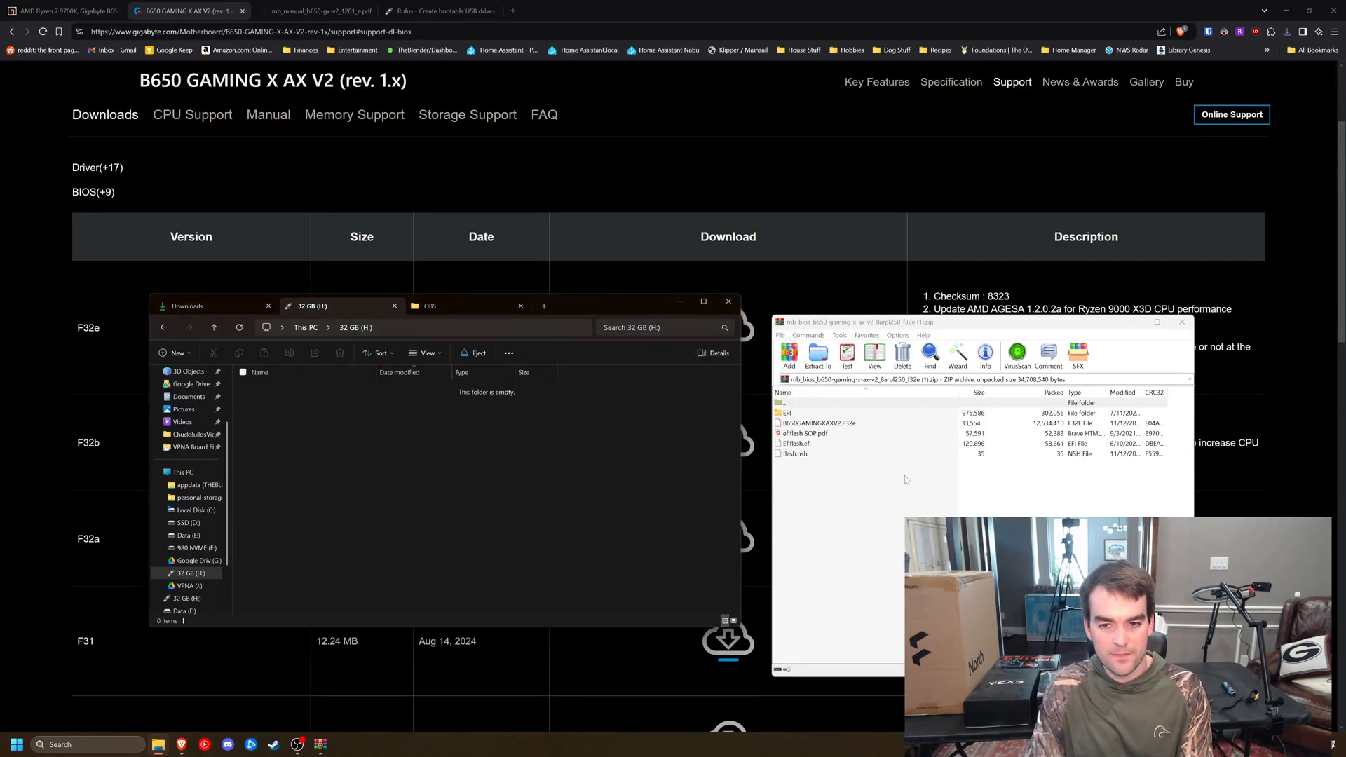
pyautogui.press('ctrl+a')
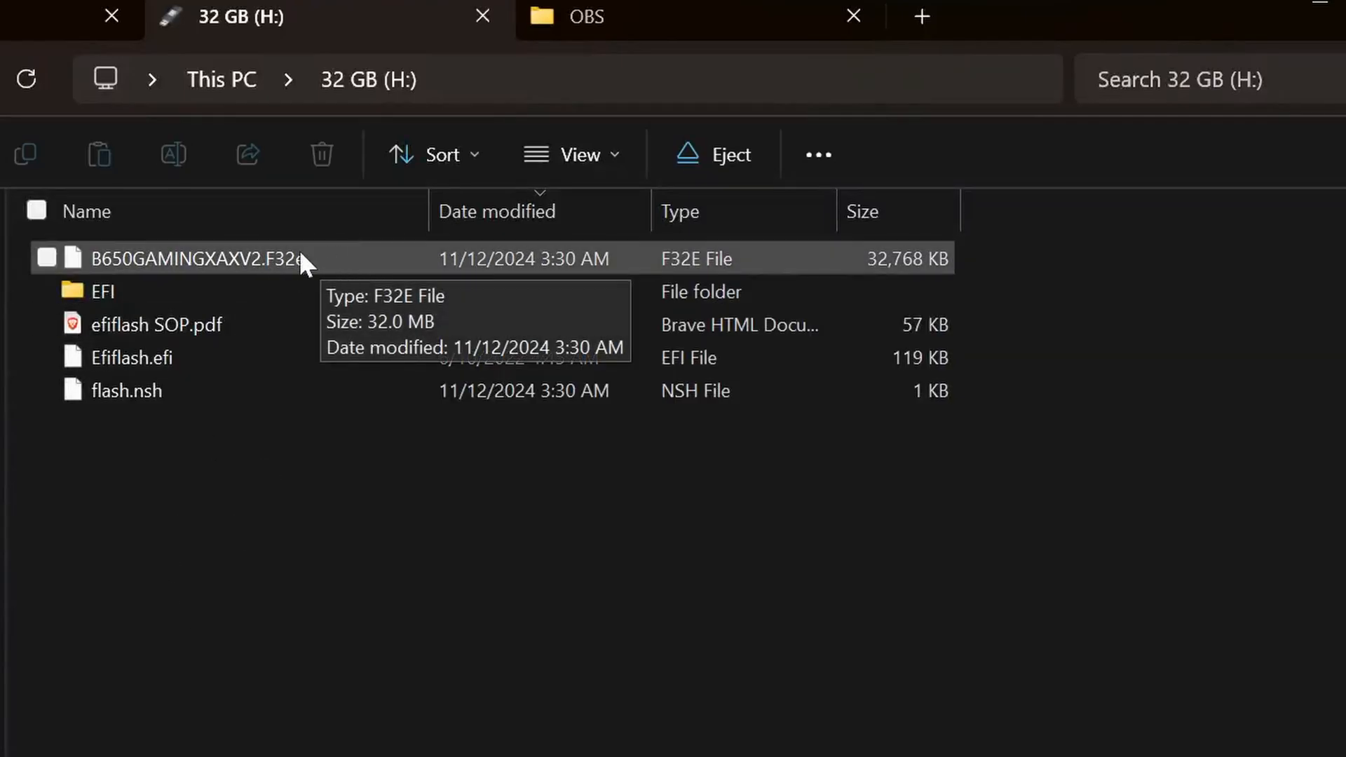
pyautogui.moveTo(303, 270)
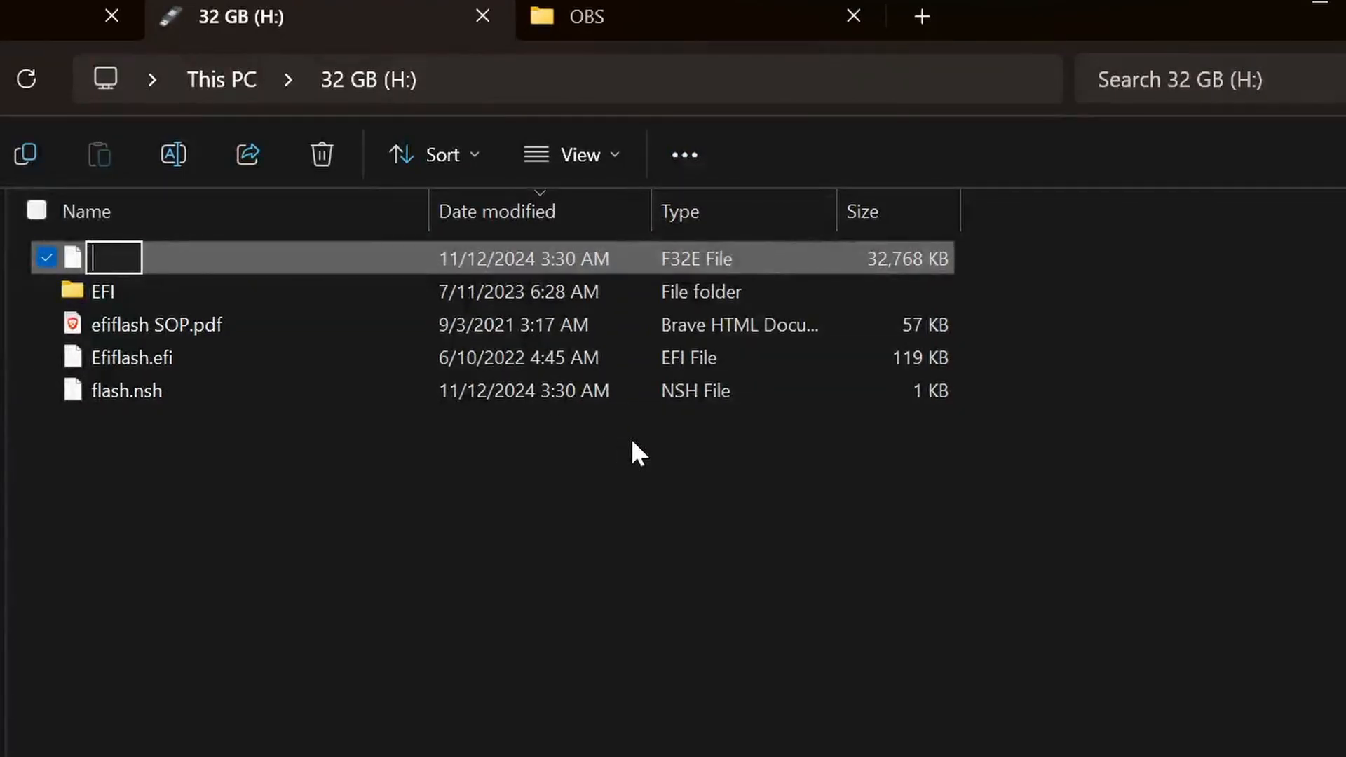
pyautogui.write('gigabyte.bun')
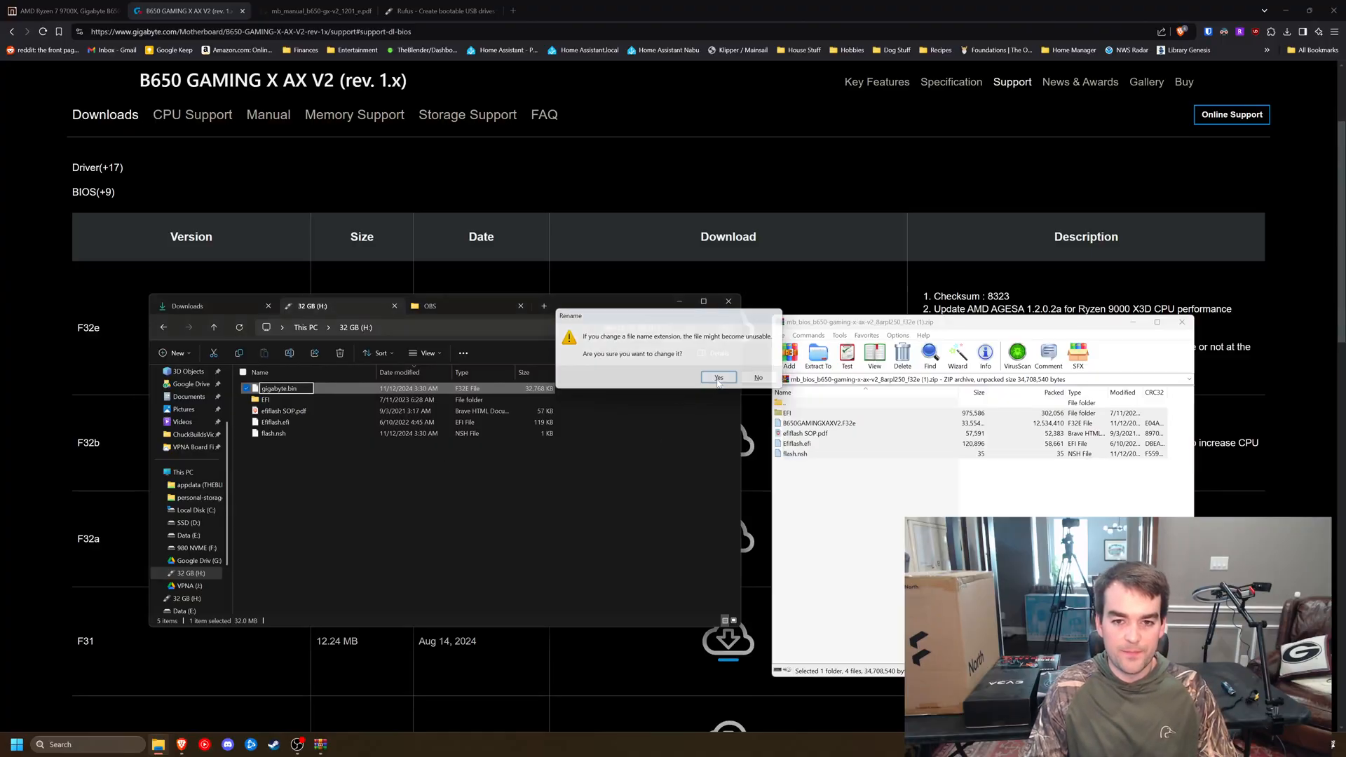
pyautogui.click(718, 377)
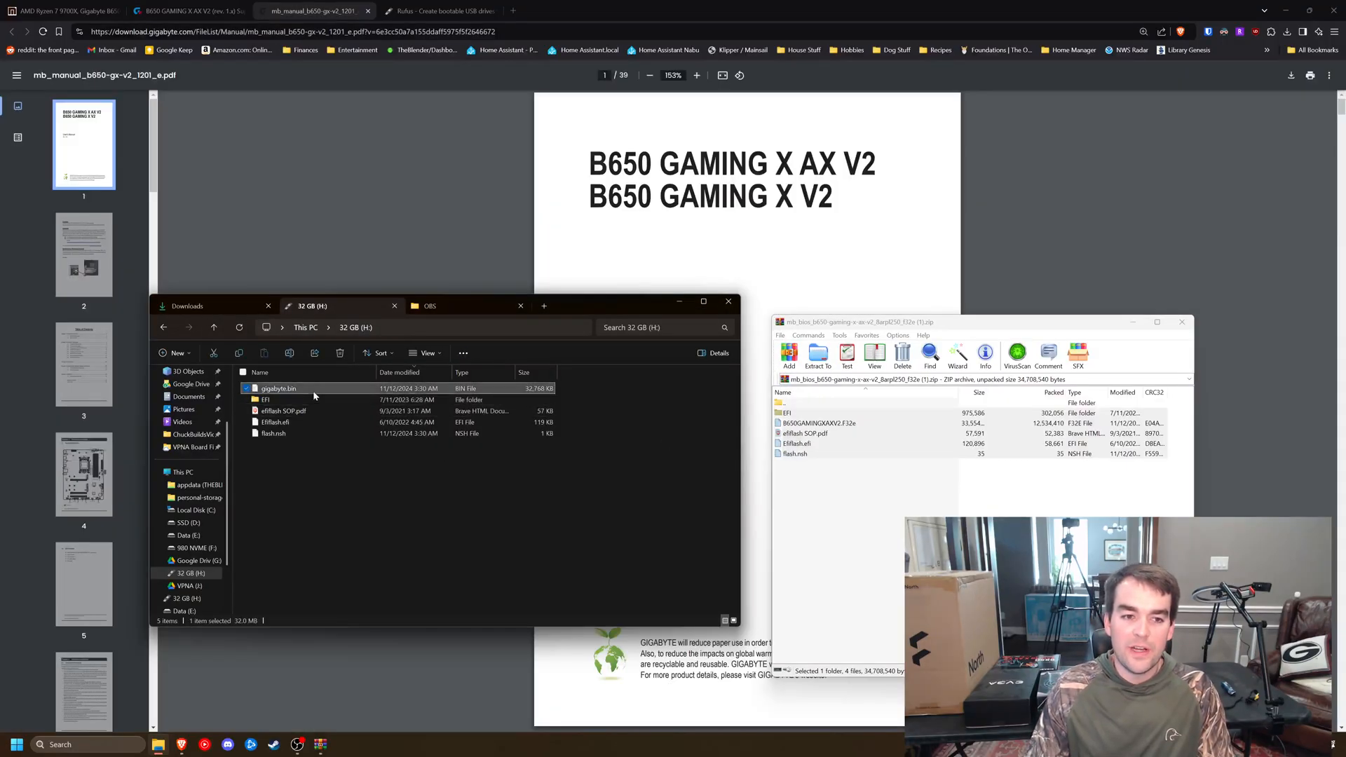
pyautogui.moveTo(364, 461)
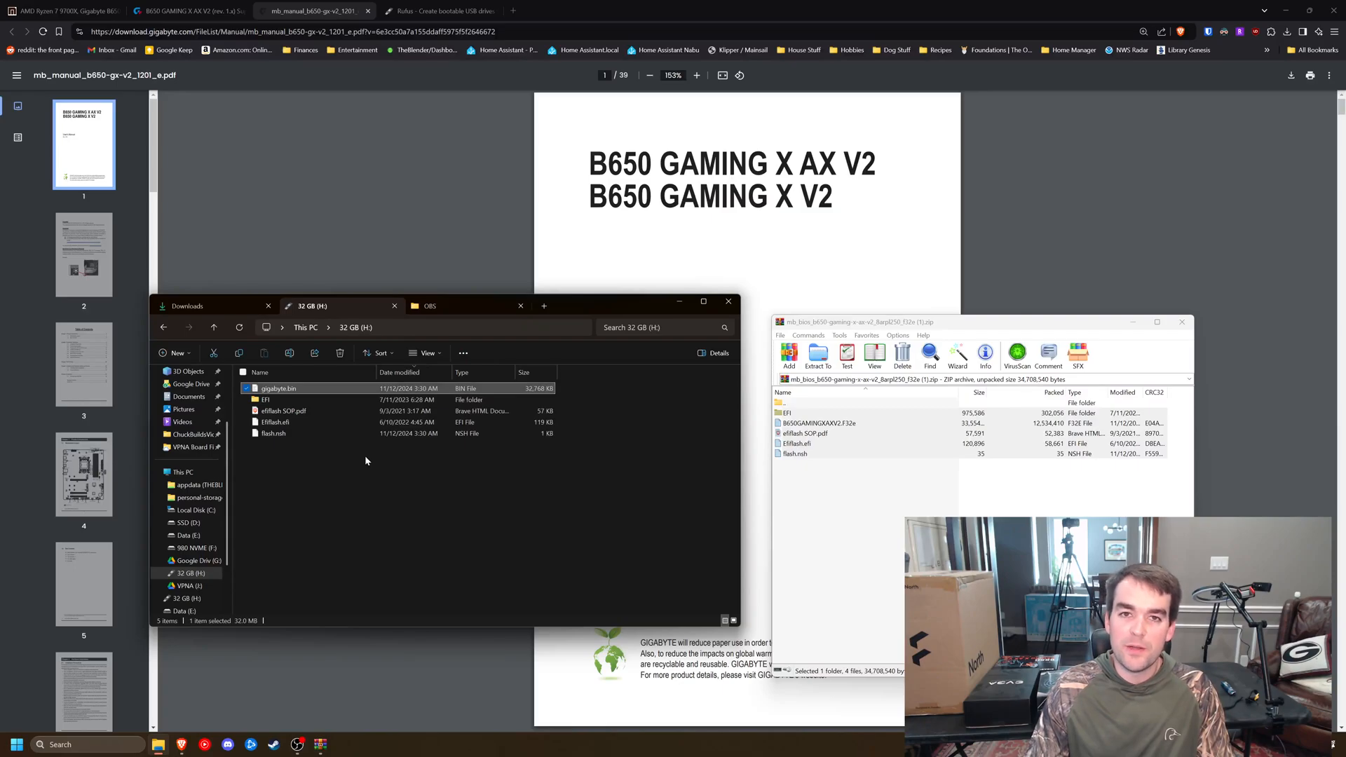